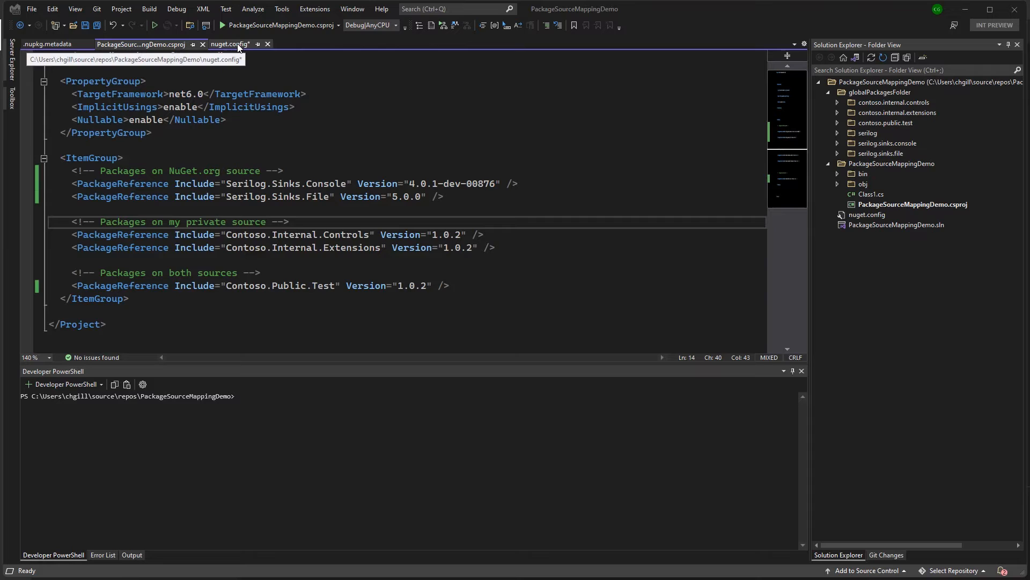
# - Bring the nuget.config document to the front of the editor
pyautogui.click(230, 44)
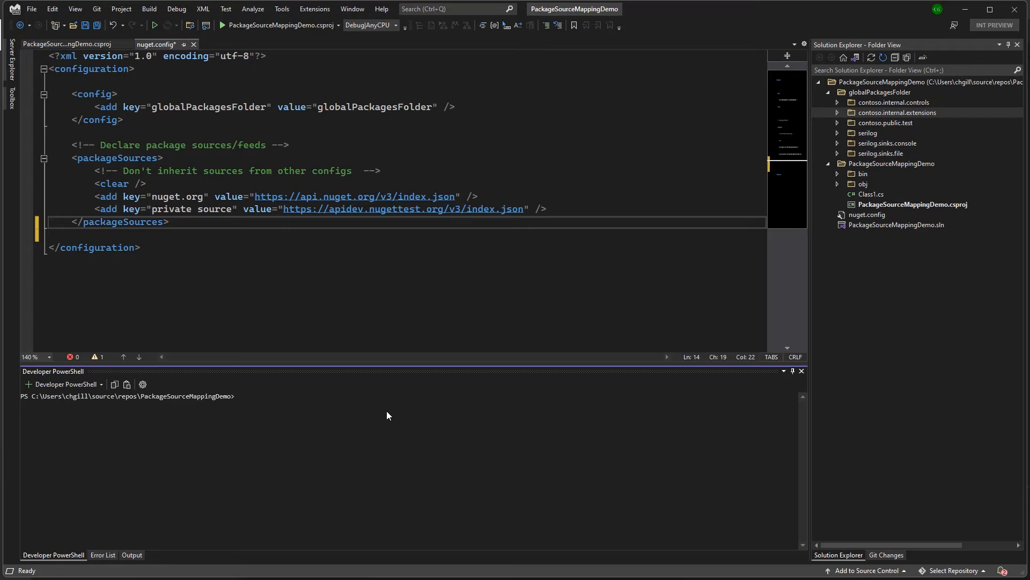
# - Run dotnet list package --include-transitive and insert the packageSourceMapping block after </packageSources>
pyautogui.write('dotnet list package --include-transitive')
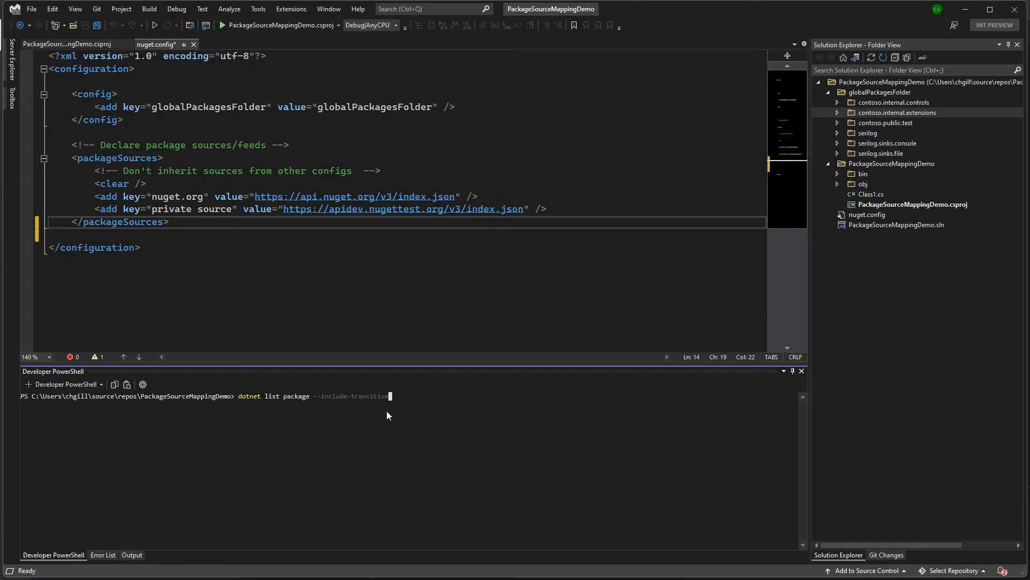
pyautogui.moveTo(302, 400)
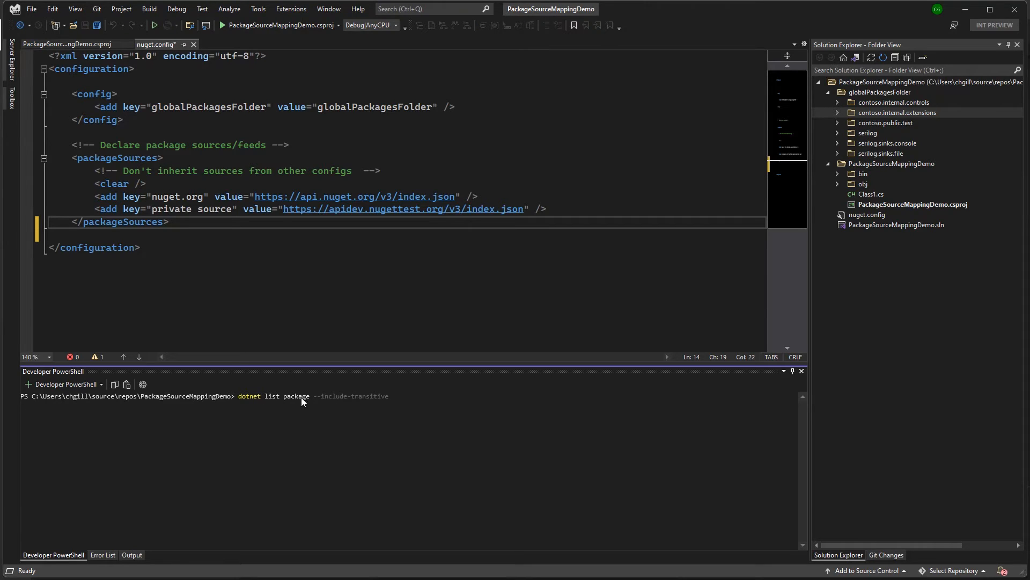
pyautogui.moveTo(340, 406)
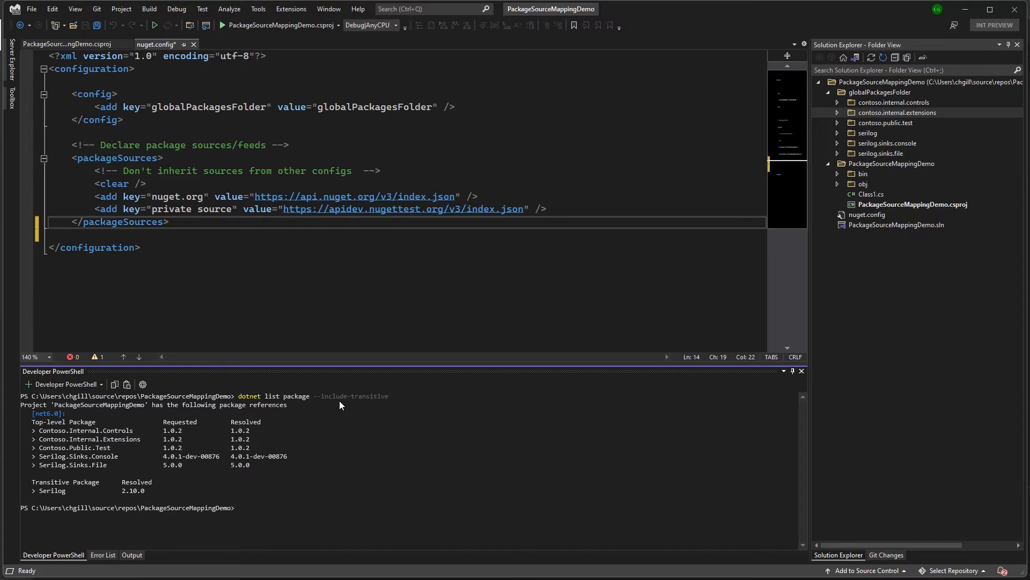
pyautogui.moveTo(71, 499)
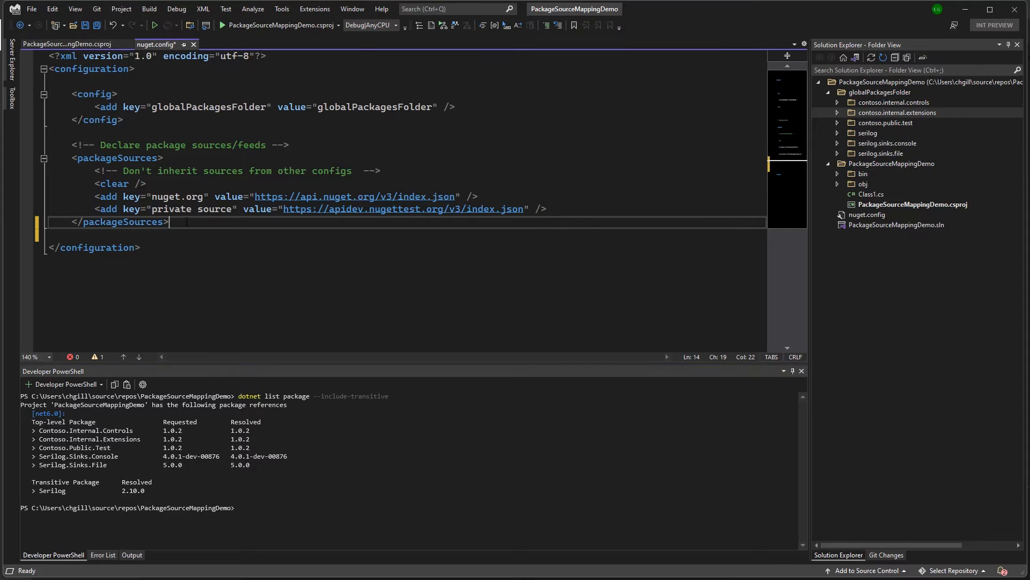
pyautogui.press('enter')
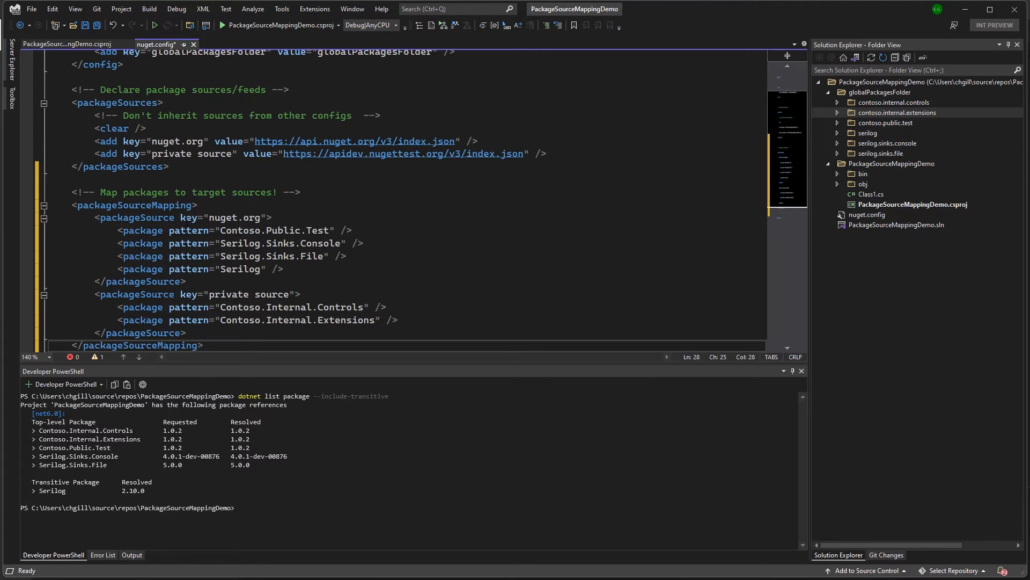
# - Remove the Contoso.Internal.Extensions pattern line from the private source mapping
pyautogui.scroll(-3)
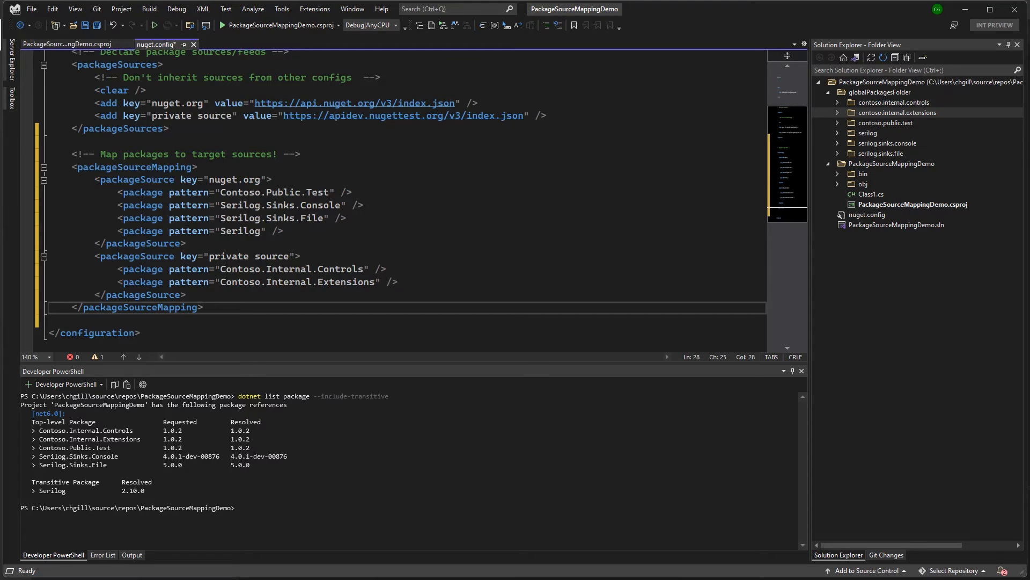
pyautogui.click(204, 307)
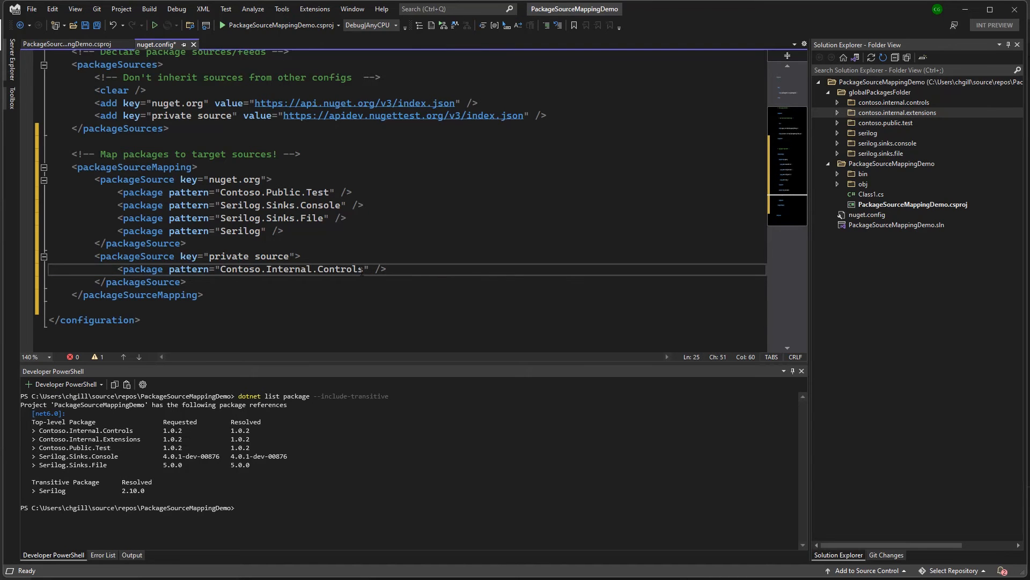
# - Change the patterns to Contoso.* for private source and Contoso.Public.* for nuget.org, then save
pyautogui.press('Backspace')
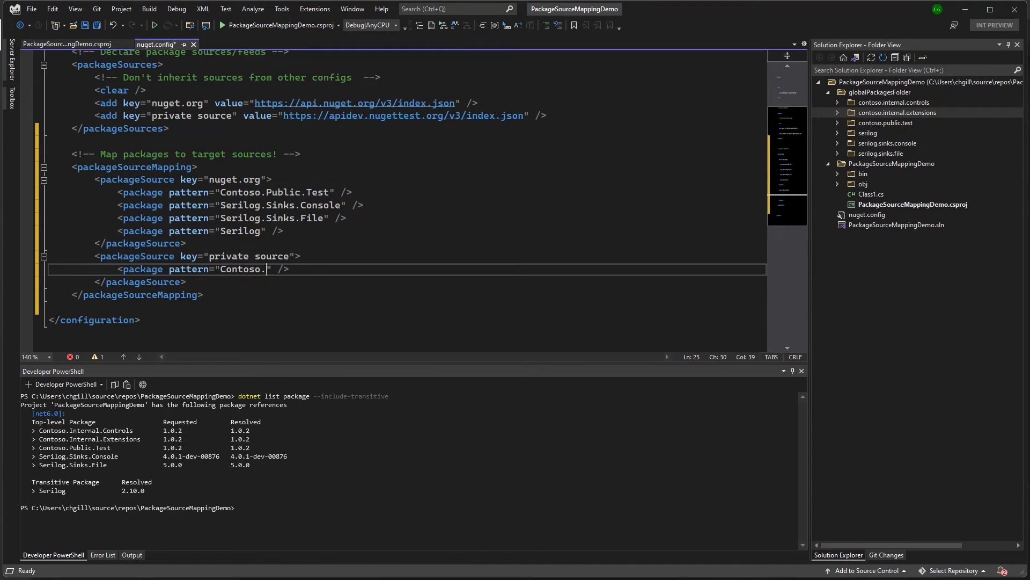
pyautogui.write('*')
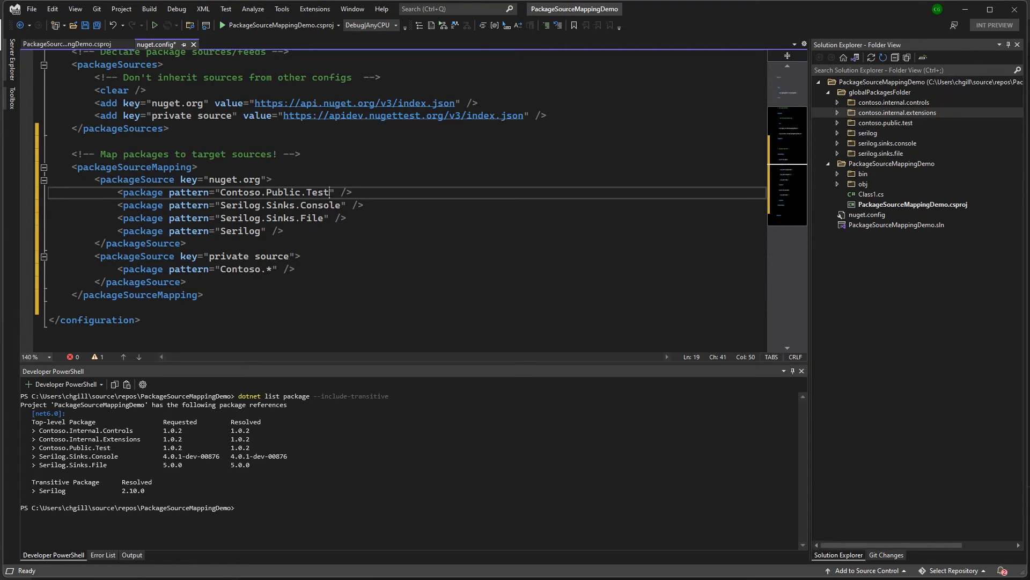
pyautogui.press('BackSpace')
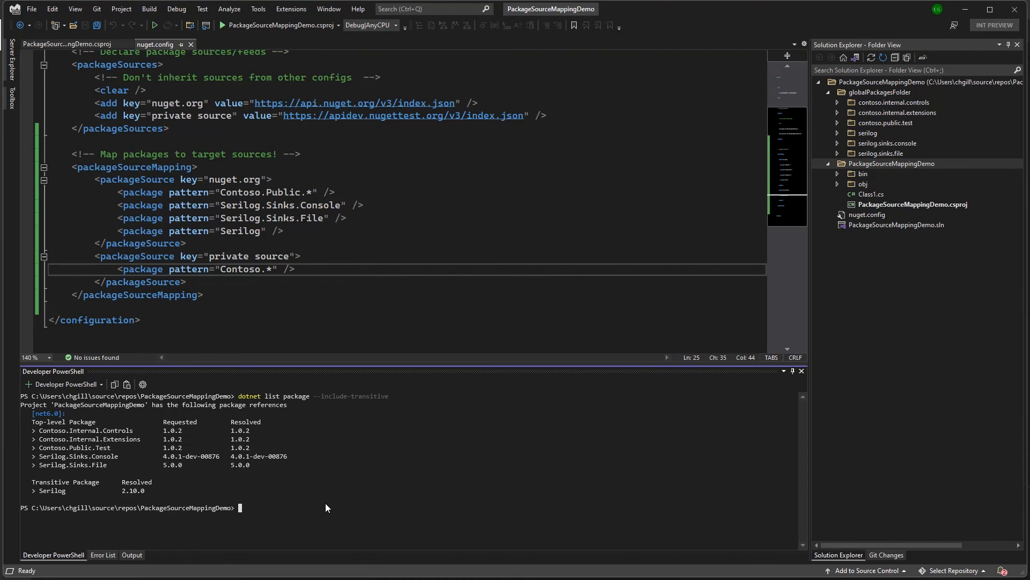
# - Clear the terminal, run dotnet nuget locals global-packages --clear, then start dotnet restore
pyautogui.write('celar')
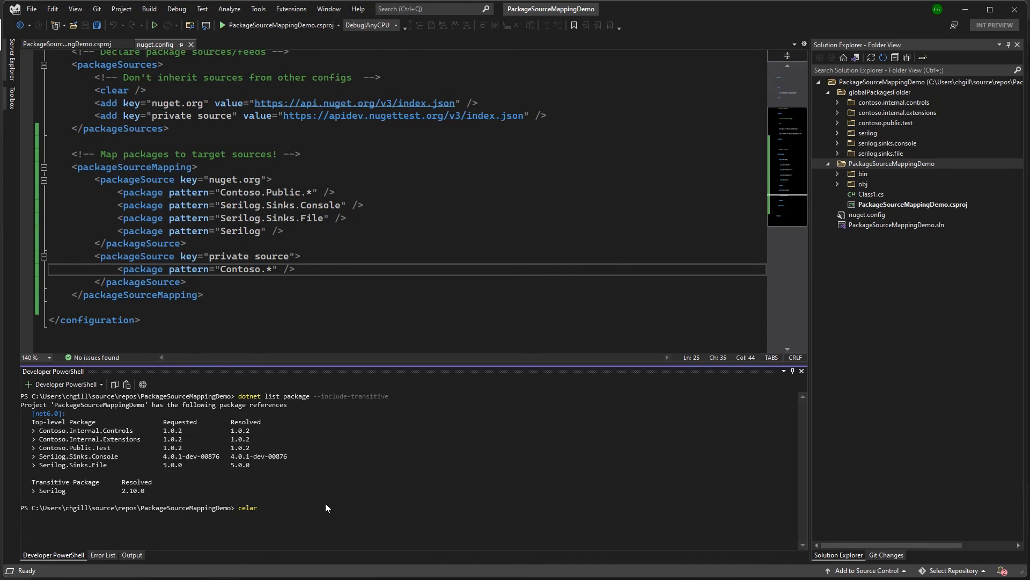
pyautogui.write('dotnet nuget locals global-packages --clear')
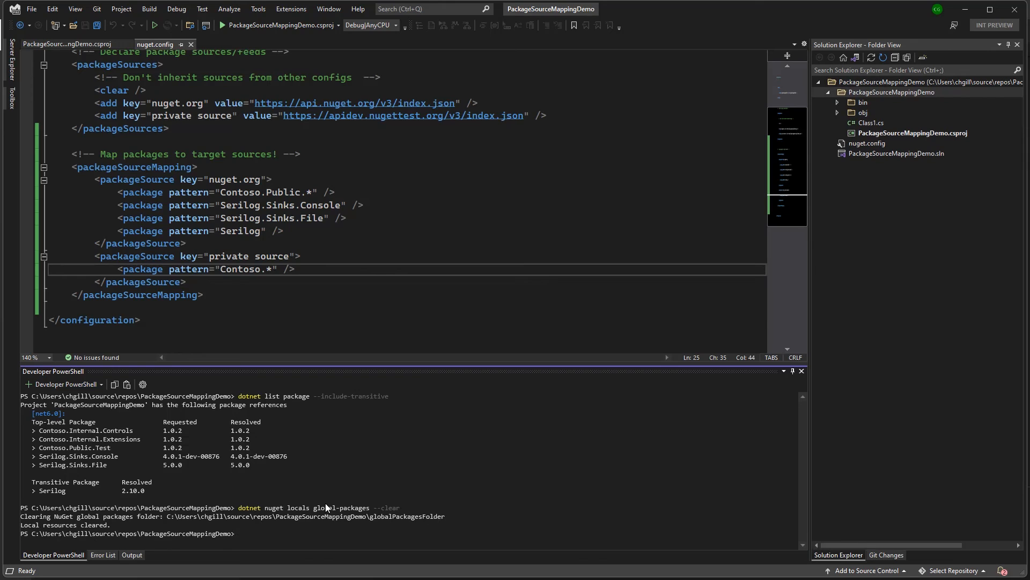
pyautogui.write('dotnet list package --include-transitive')
pyautogui.write('dotnet restore')
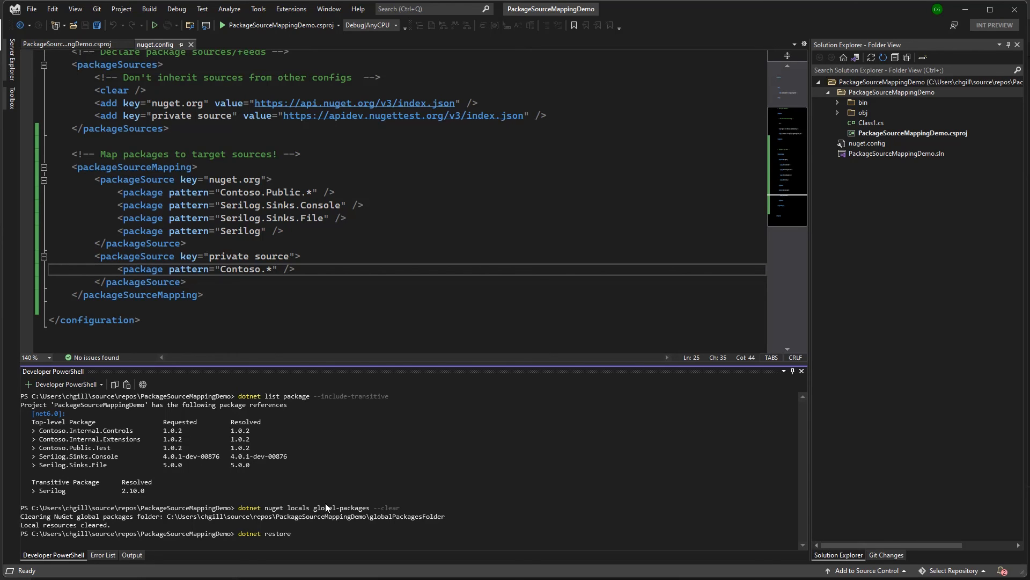
pyautogui.press('enter')
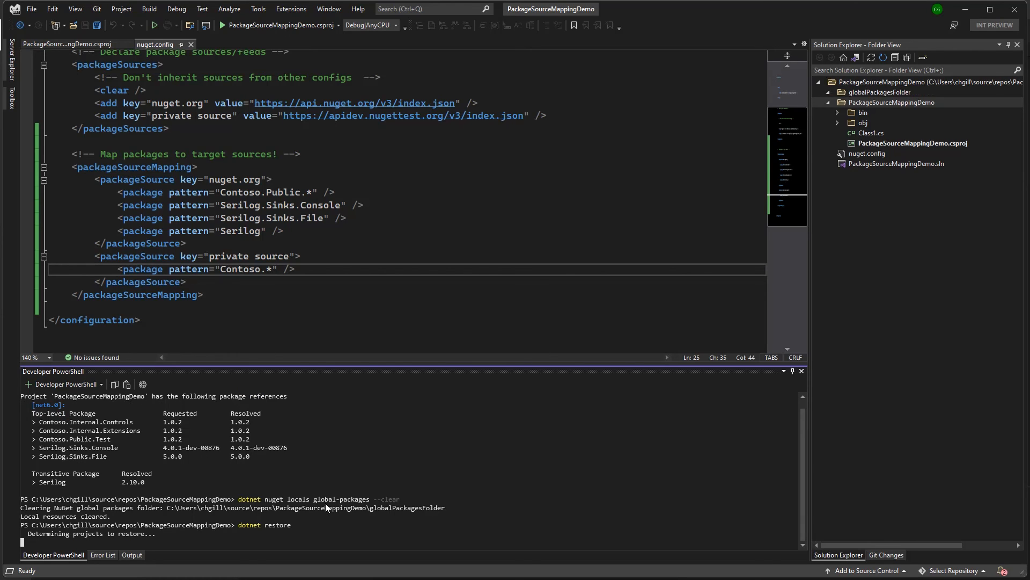